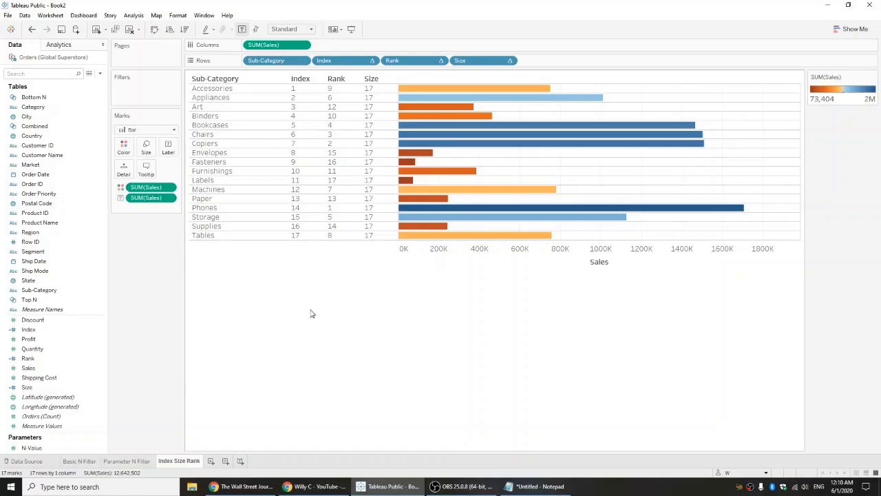
{"action": "mouse_move", "coordinate": [308, 286]}
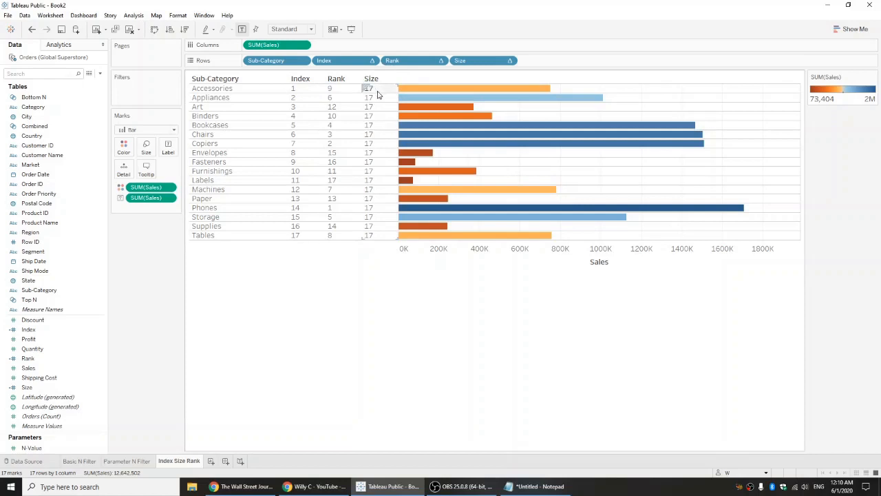
{"action": "mouse_move", "coordinate": [377, 97]}
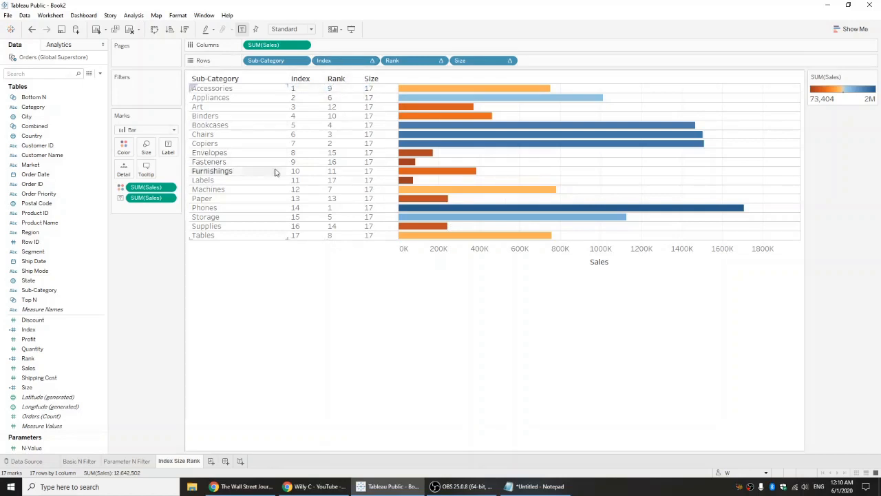
{"action": "mouse_move", "coordinate": [332, 171]}
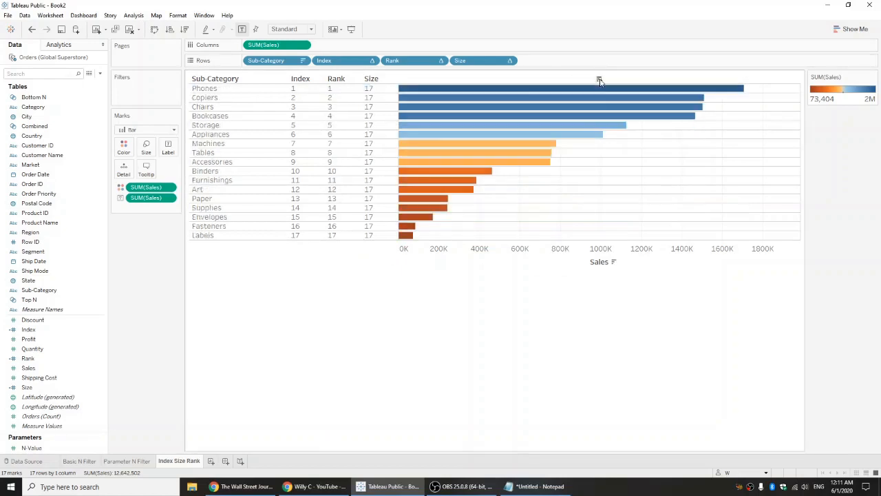
{"action": "mouse_move", "coordinate": [526, 92]}
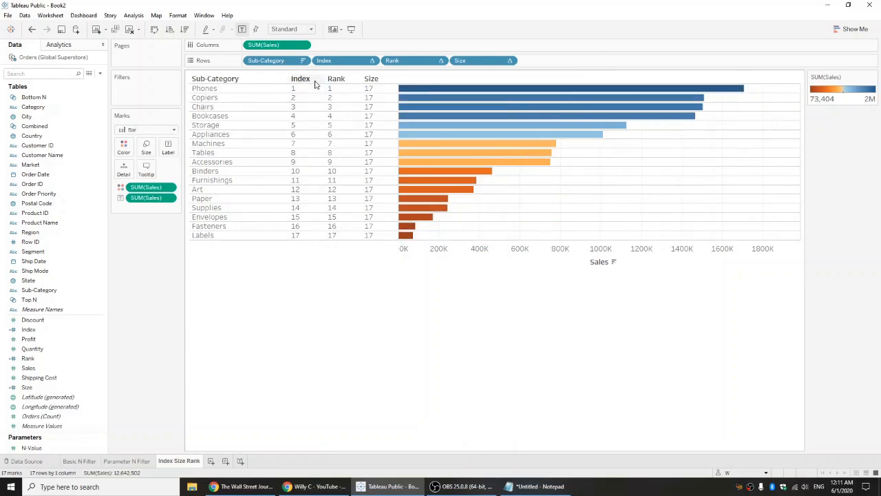
{"action": "mouse_move", "coordinate": [300, 79]}
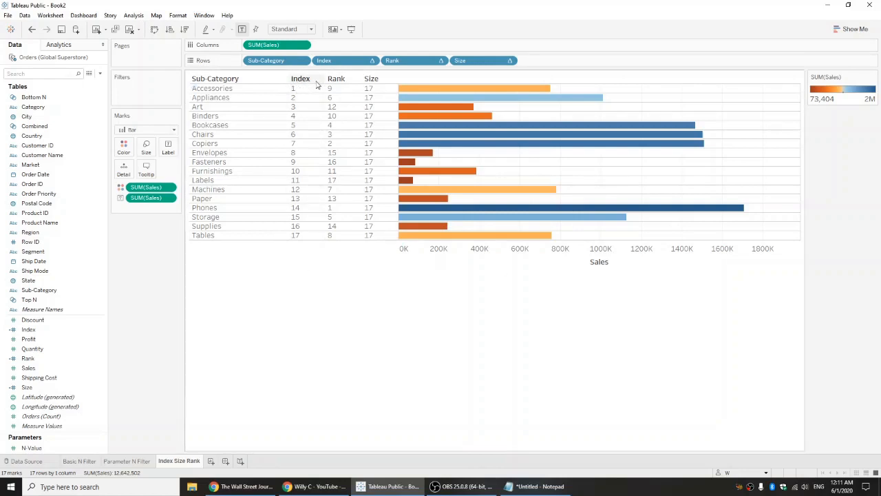
{"action": "mouse_move", "coordinate": [320, 93]}
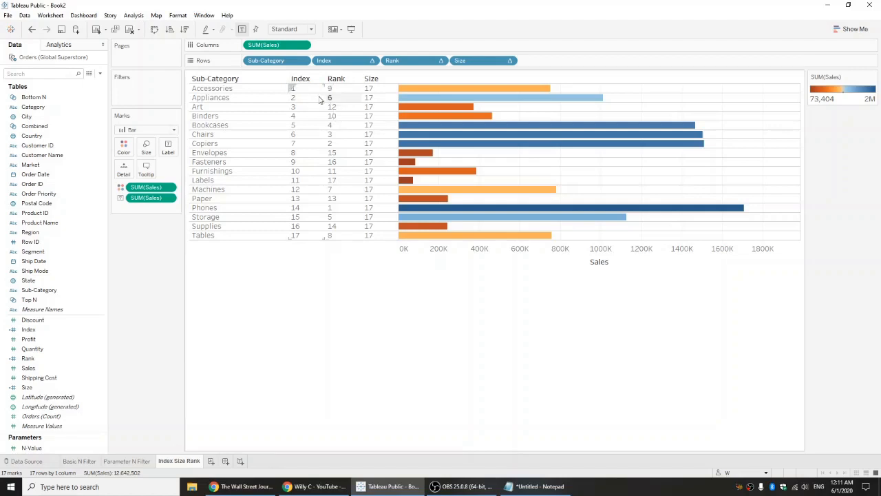
{"action": "mouse_move", "coordinate": [320, 217]}
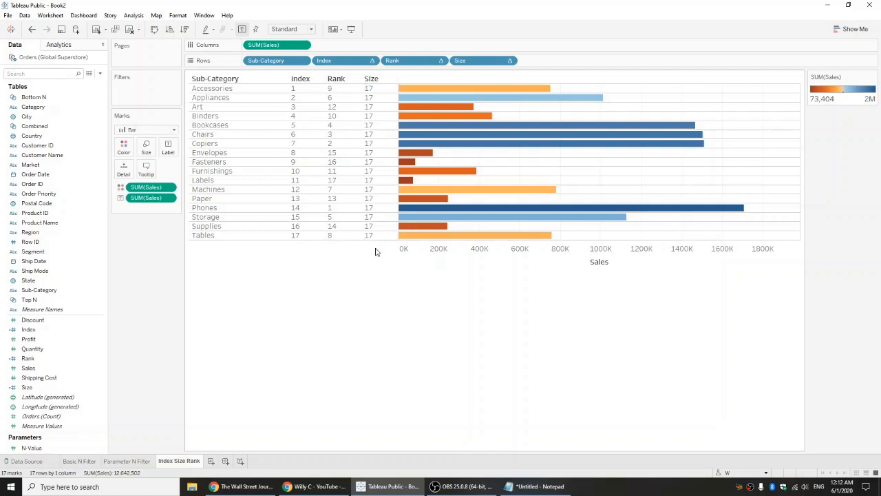
{"action": "mouse_move", "coordinate": [381, 246]}
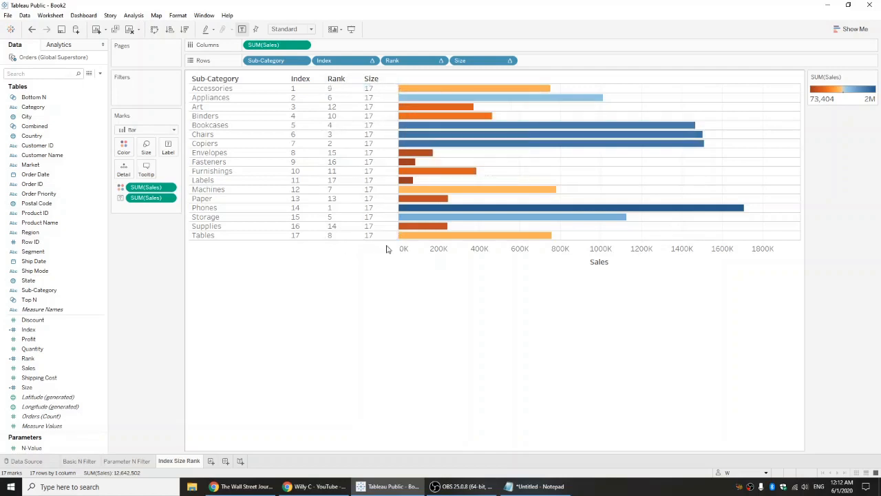
{"action": "mouse_move", "coordinate": [379, 84]}
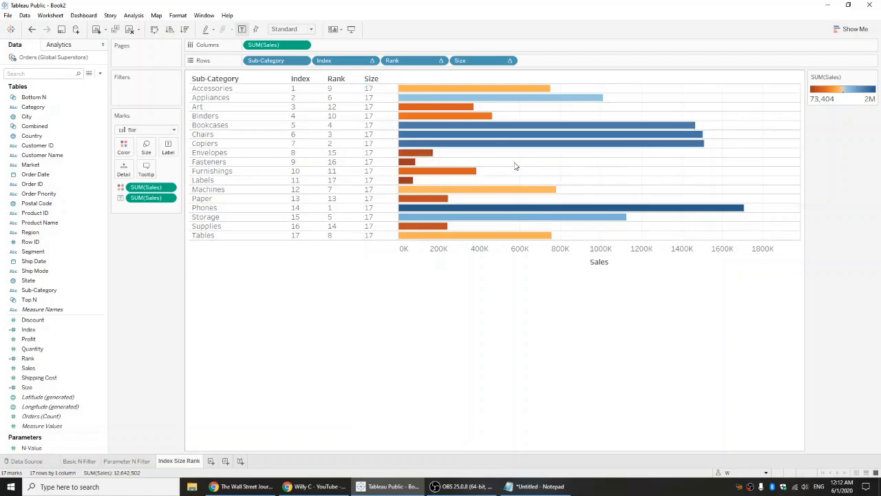
{"action": "mouse_move", "coordinate": [491, 164]}
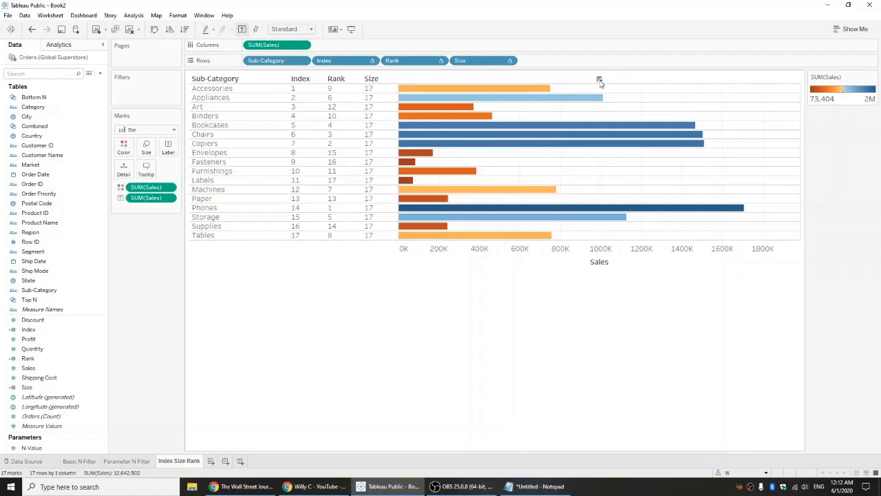
Sort the sub-category bars by SUM(Sales), highest to lowest
{"action": "left_click", "coordinate": [599, 80]}
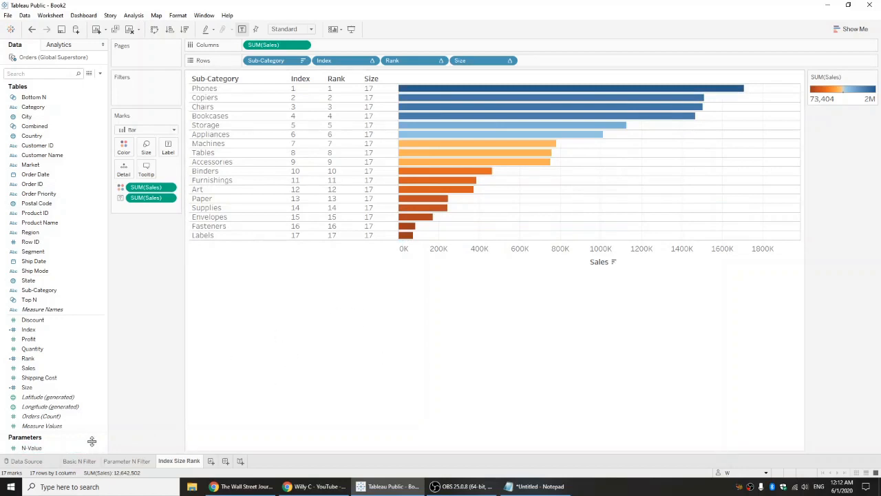
Create a Highlight calculated field: IF [Rank]<=INT([Size]/2) THEN FALSE ELSE TRUE END
{"action": "left_click", "coordinate": [133, 15]}
{"action": "type", "text": "Highlight"}
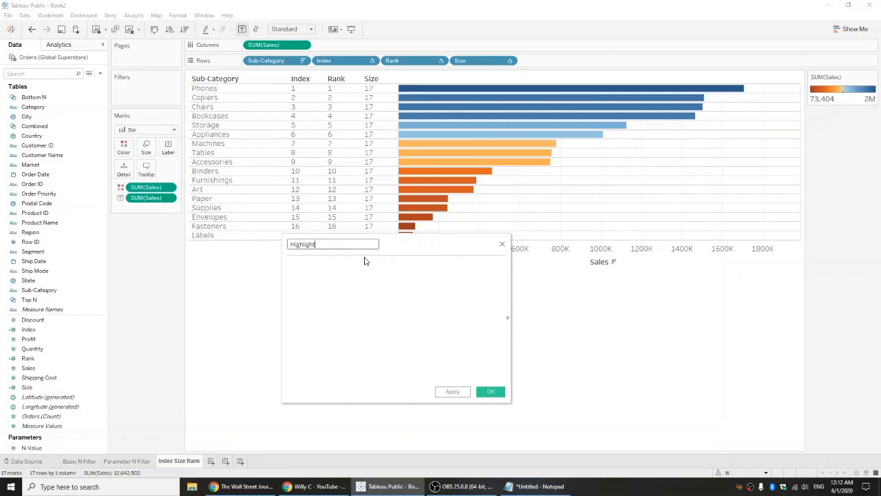
{"action": "left_click", "coordinate": [330, 263]}
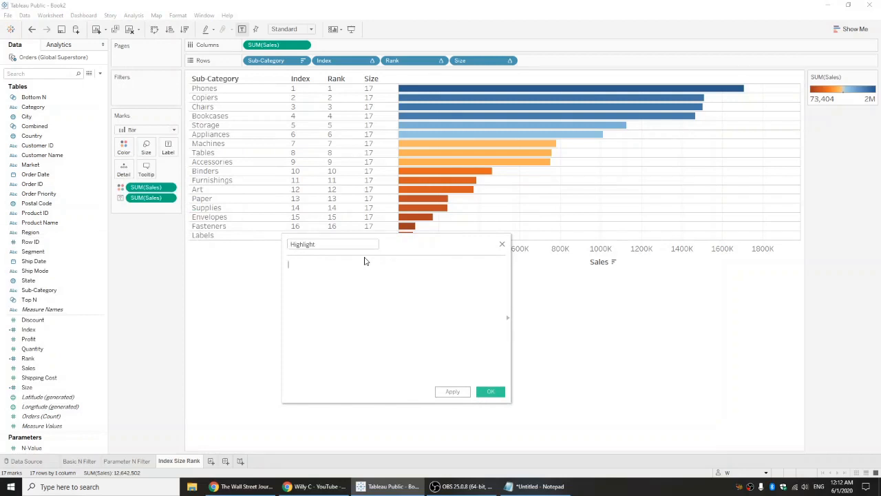
{"action": "type", "text": "IF re"}
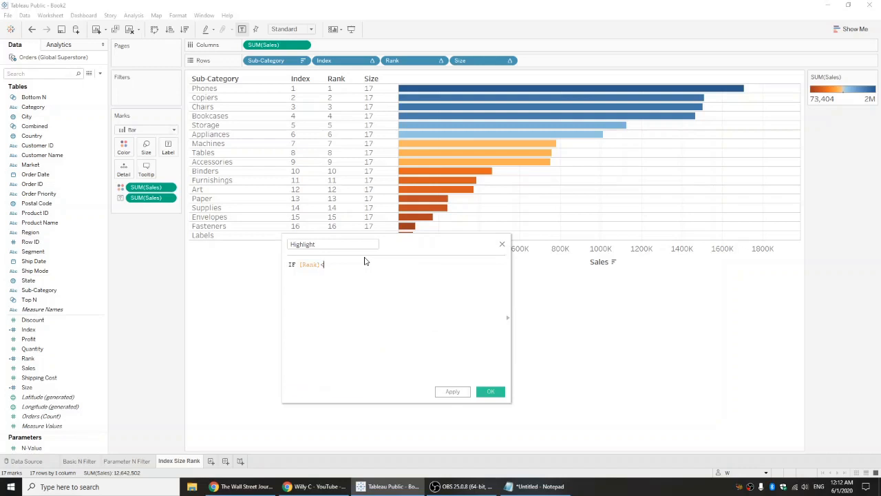
{"action": "type", "text": "="}
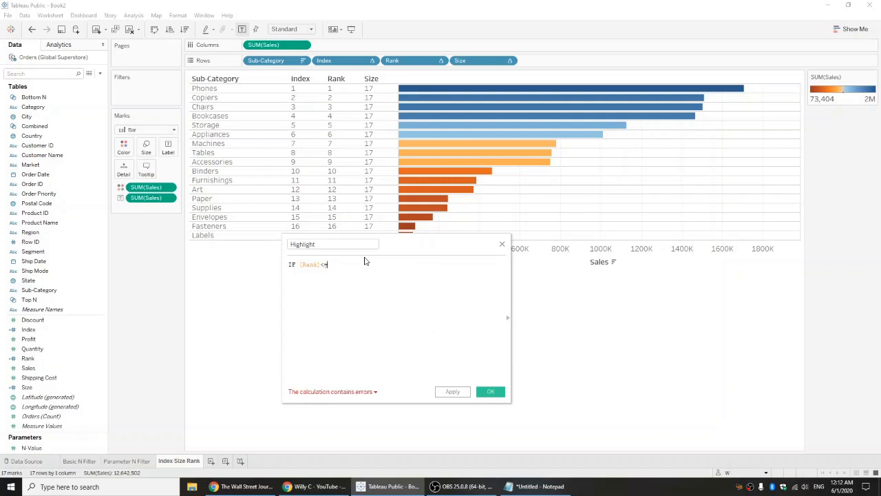
{"action": "type", "text": "="}
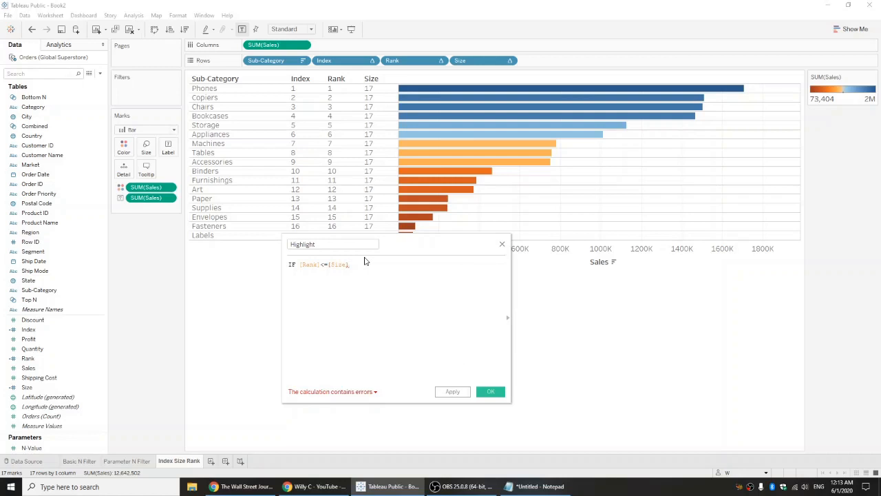
{"action": "type", "text": "/2"}
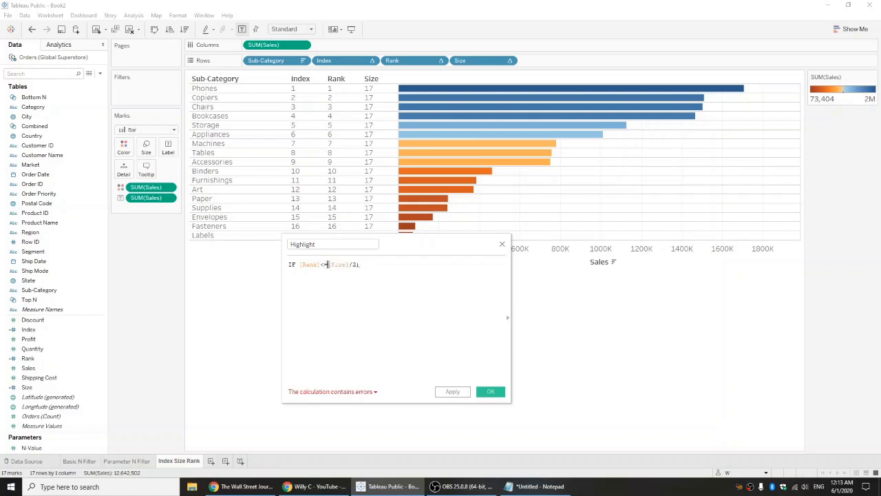
{"action": "type", "text": "INT("}
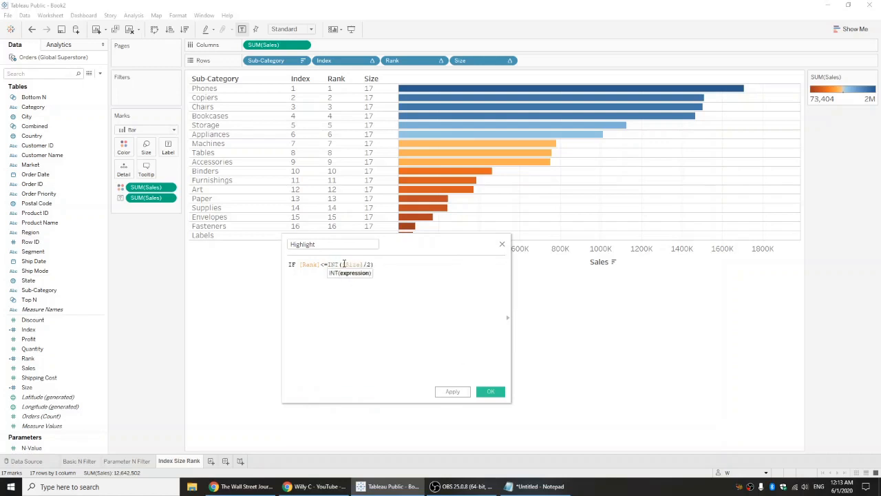
{"action": "left_click", "coordinate": [327, 279]}
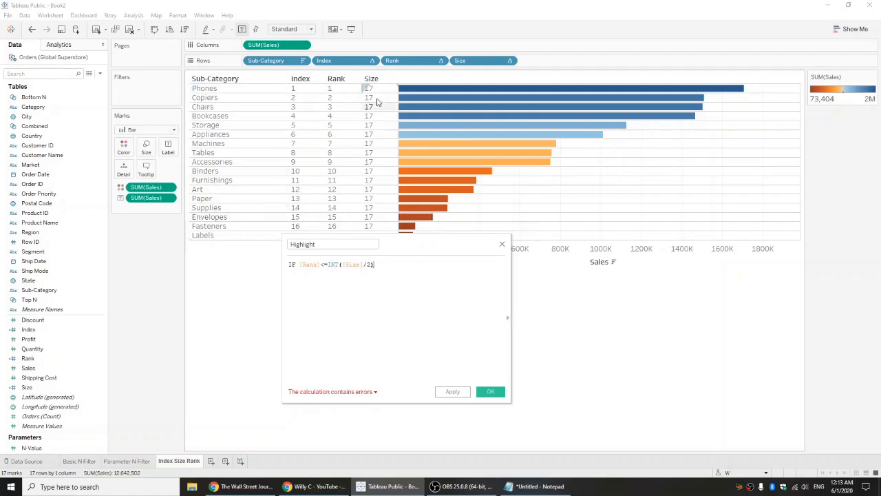
{"action": "mouse_move", "coordinate": [350, 149]}
{"action": "type", "text": ","}
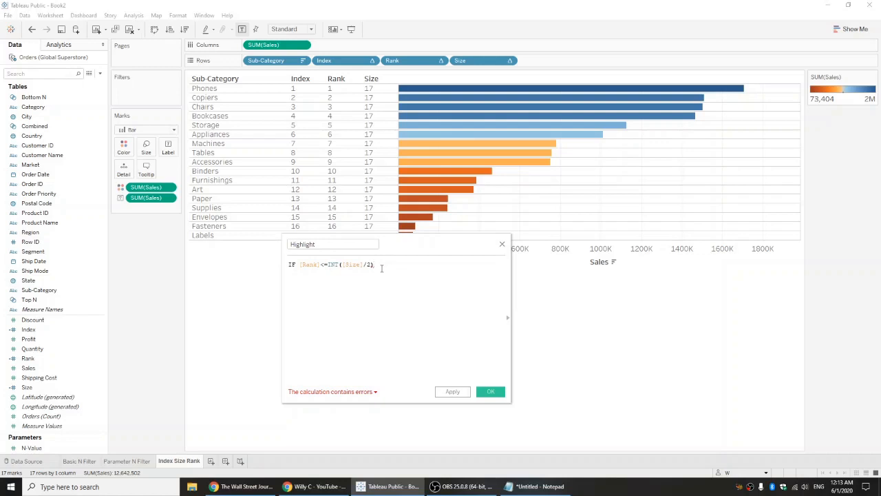
{"action": "key", "text": "Backspace"}
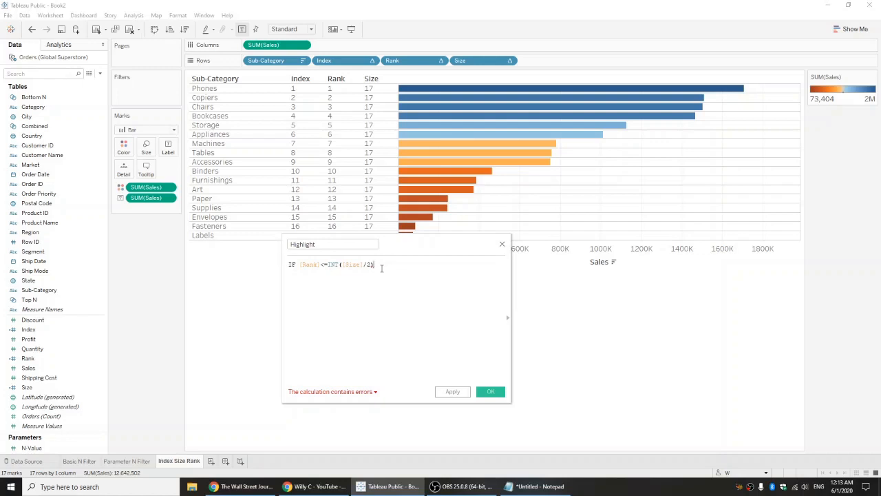
{"action": "type", "text": "t"}
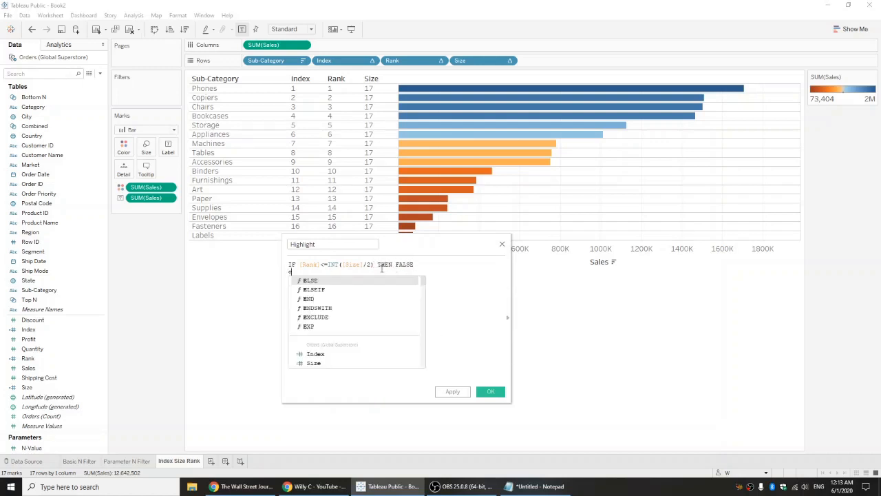
{"action": "type", "text": "ELSE tr"}
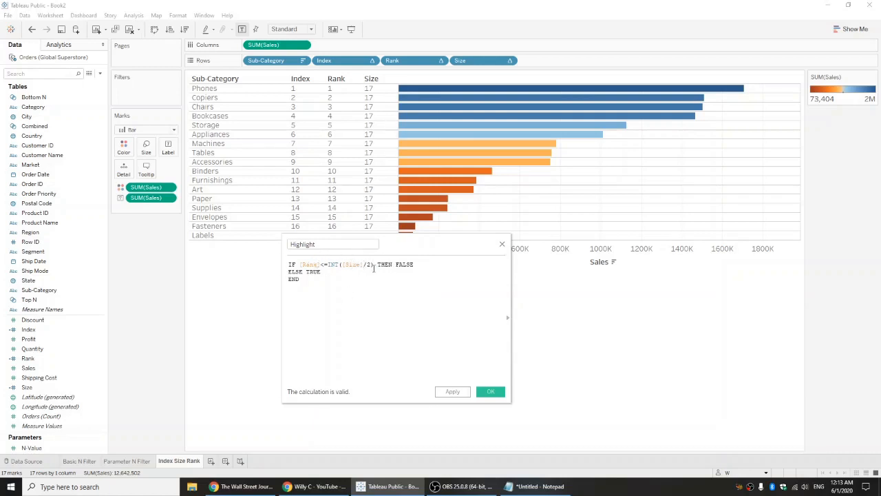
{"action": "mouse_move", "coordinate": [429, 197]}
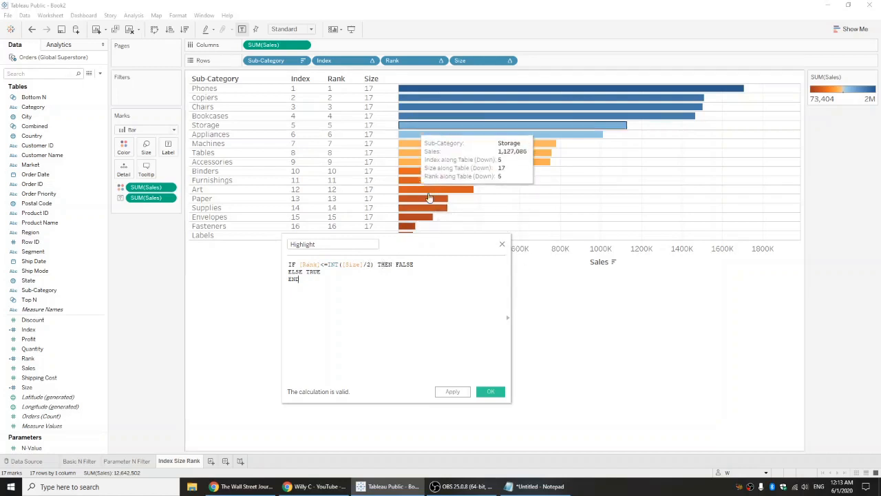
Save the Highlight calculated field from the calculation editor
{"action": "left_click", "coordinate": [491, 391]}
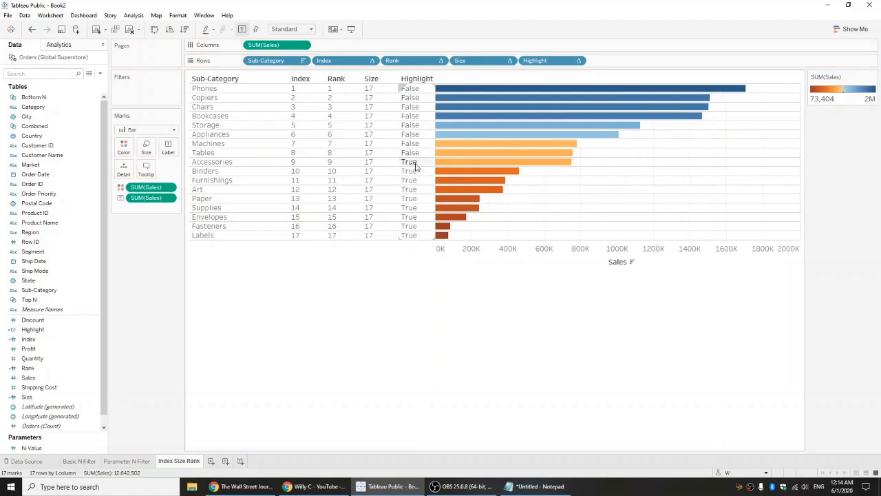
{"action": "mouse_move", "coordinate": [418, 161]}
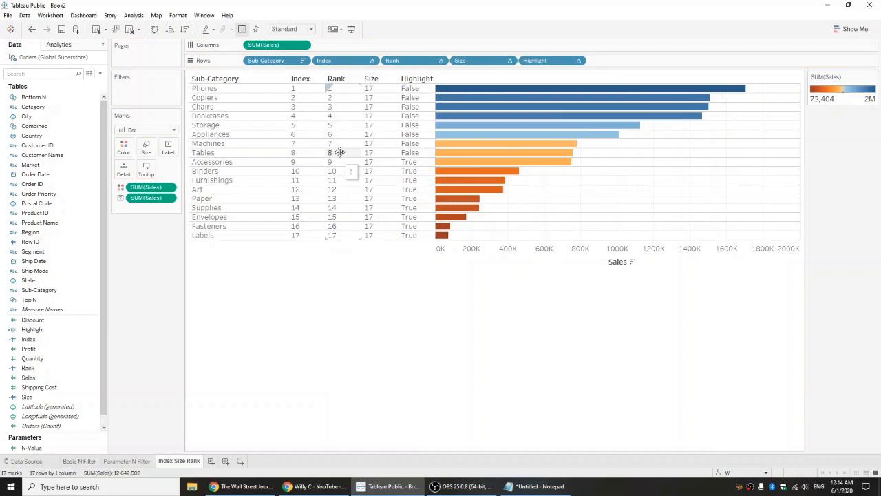
{"action": "mouse_move", "coordinate": [444, 153]}
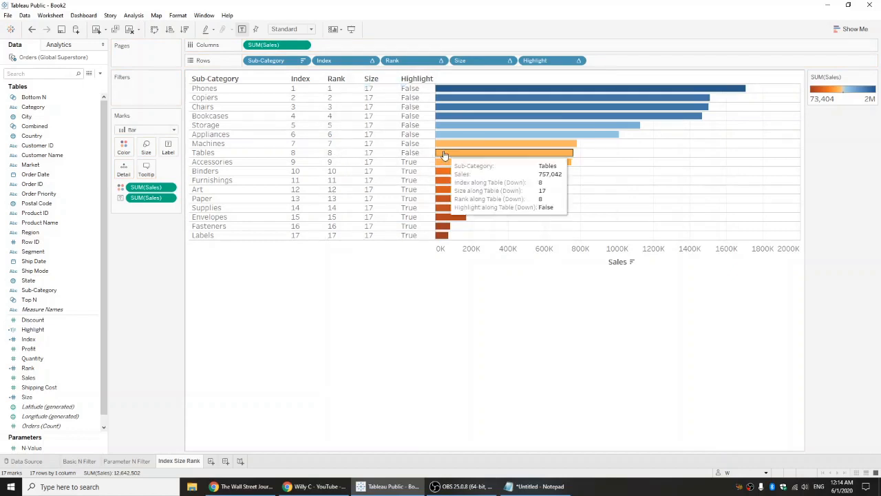
{"action": "left_click", "coordinate": [32, 329]}
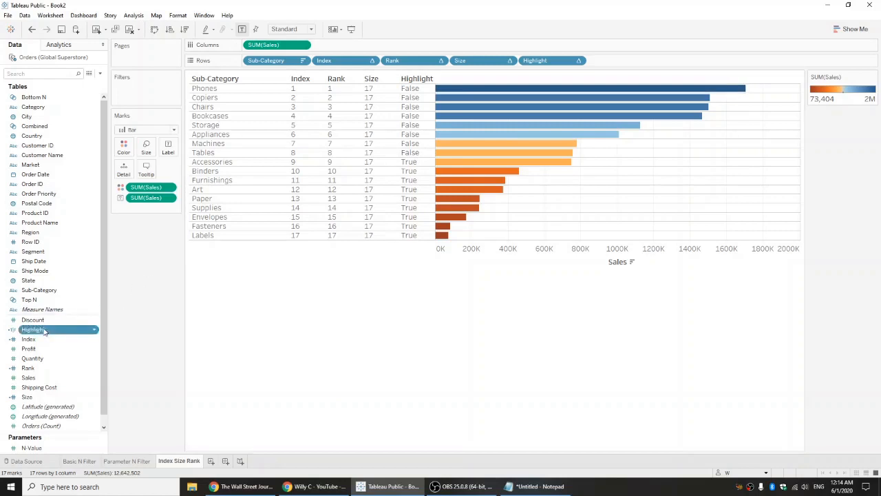
{"action": "double_click", "coordinate": [33, 329]}
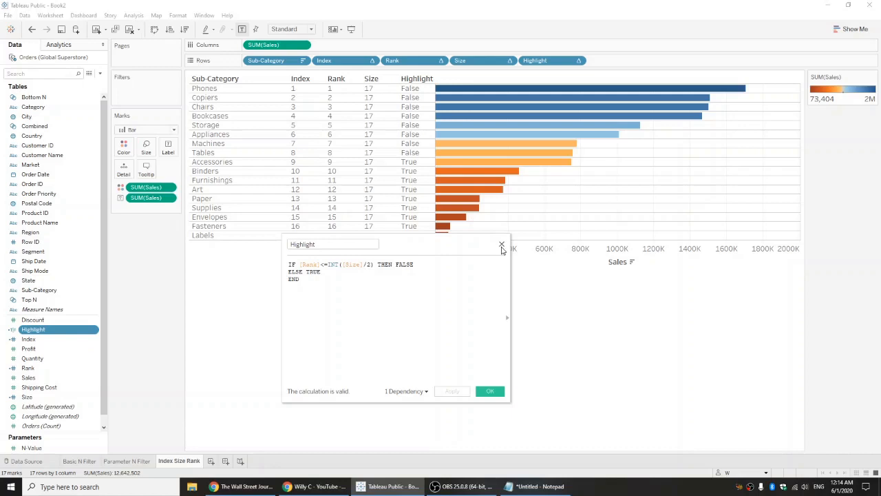
{"action": "left_click", "coordinate": [502, 244]}
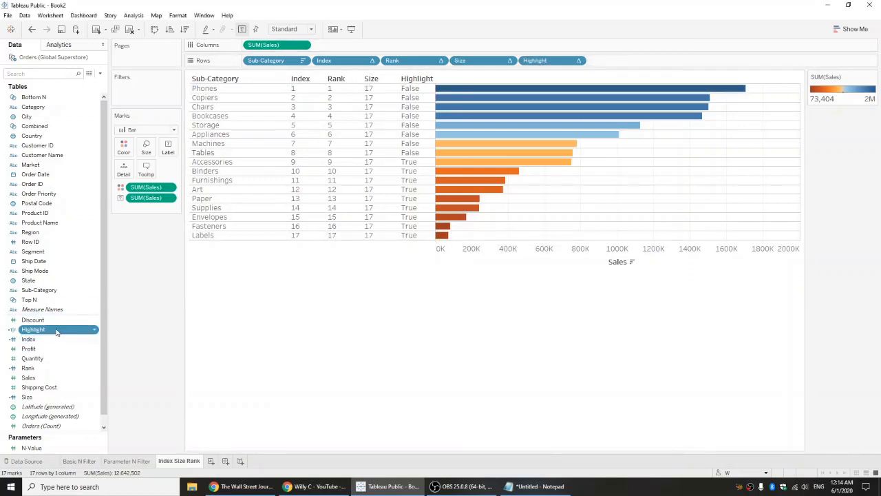
Colour the bars by Highlight and add a Sub-Category filter keeping all 17 values
{"action": "left_click_drag", "start_coordinate": [33, 330], "coordinate": [124, 151]}
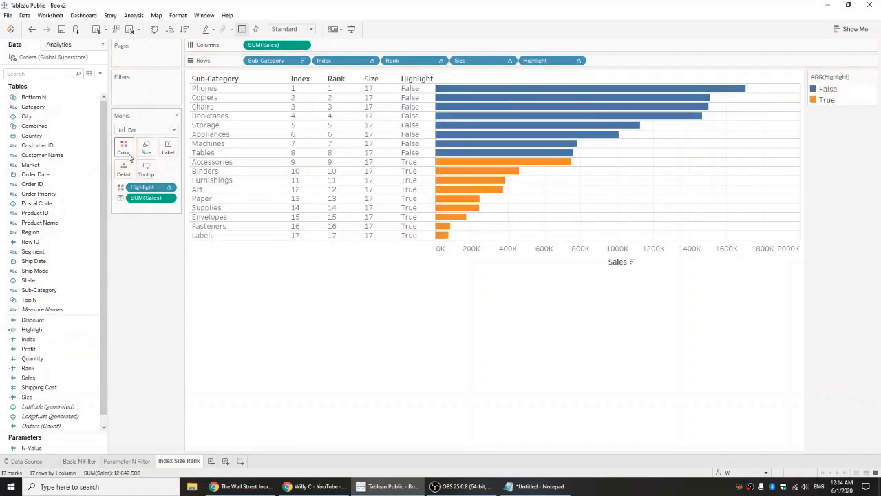
{"action": "mouse_move", "coordinate": [551, 211]}
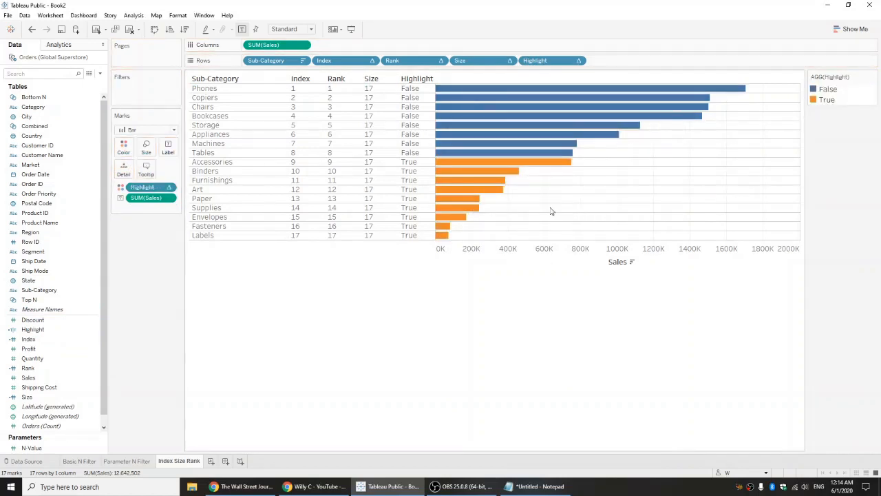
{"action": "left_click", "coordinate": [28, 116]}
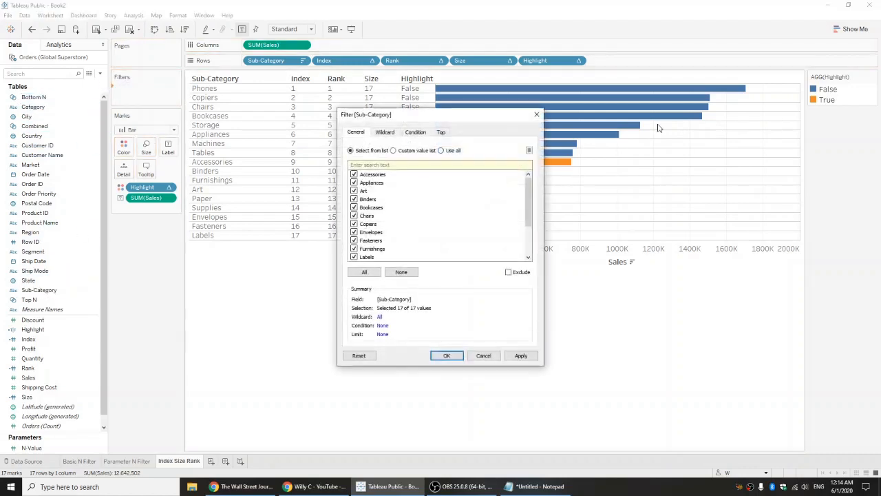
{"action": "left_click", "coordinate": [447, 356]}
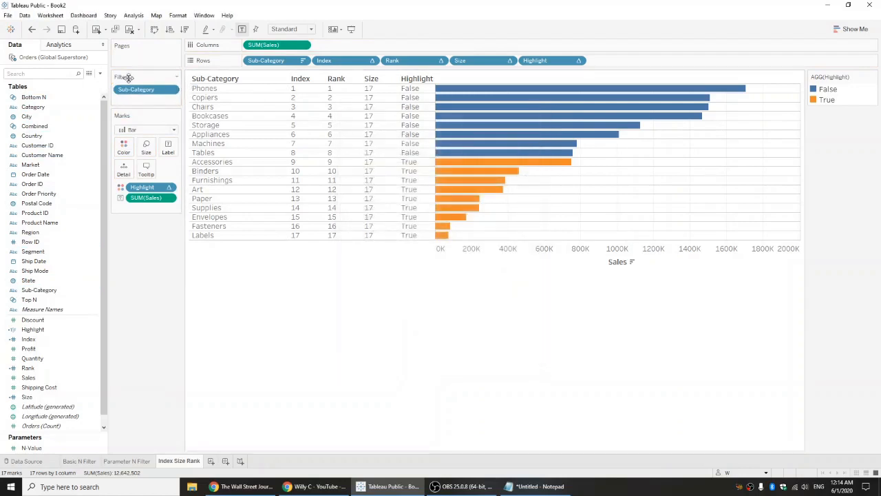
Bring up the options menu for the Sub-Category filter pill
{"action": "right_click", "coordinate": [136, 90]}
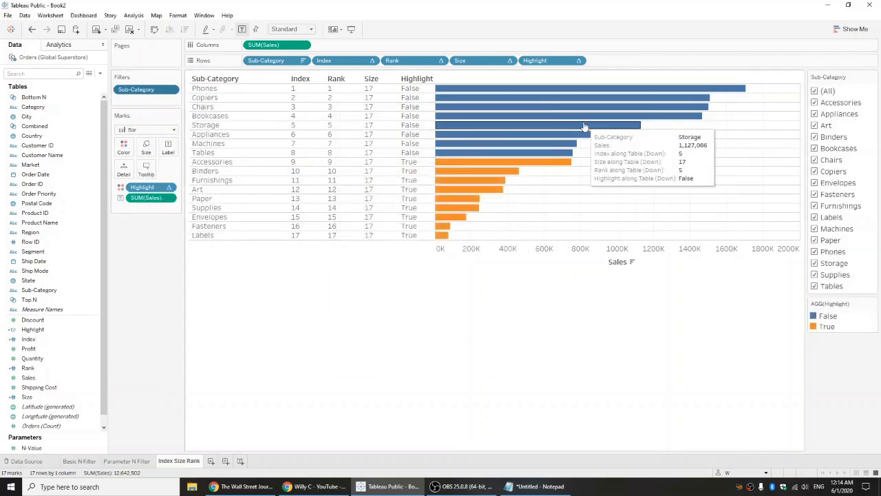
{"action": "mouse_move", "coordinate": [332, 157]}
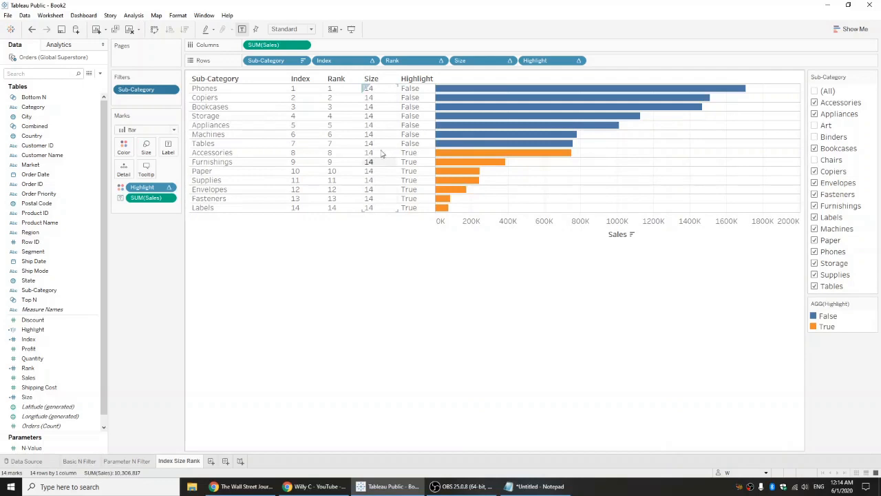
{"action": "mouse_move", "coordinate": [480, 168]}
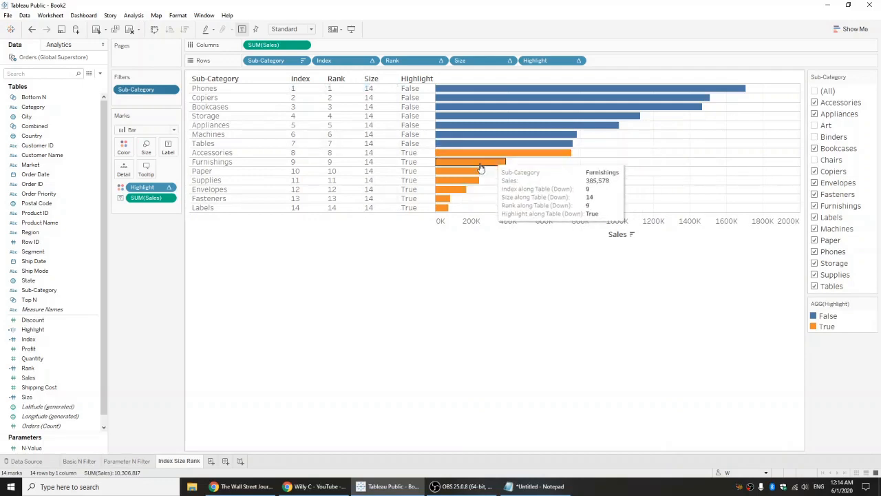
{"action": "mouse_move", "coordinate": [460, 149]}
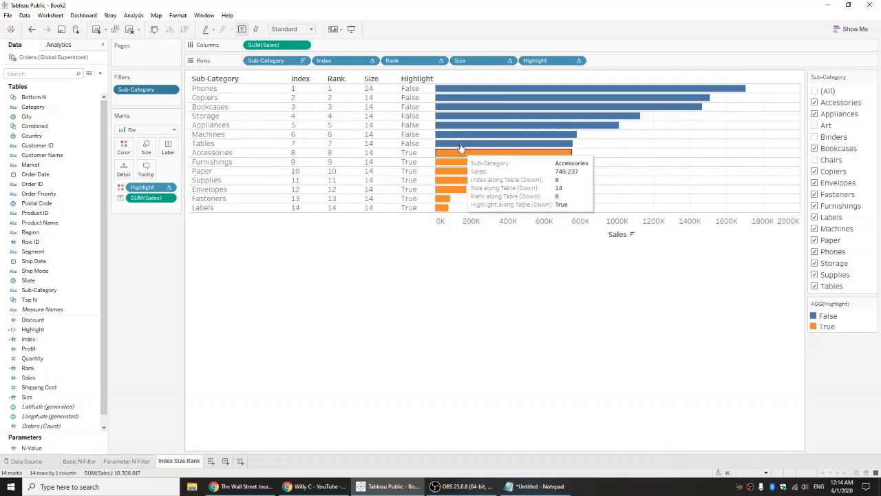
{"action": "mouse_move", "coordinate": [843, 164]}
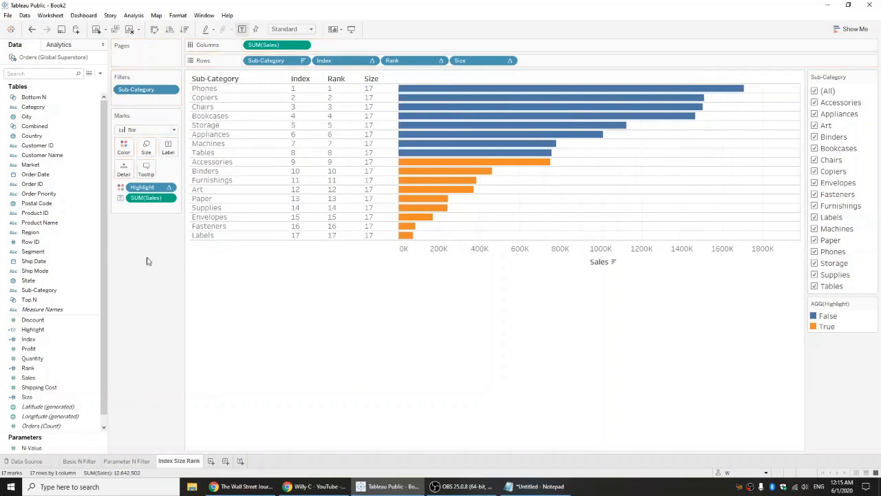
{"action": "mouse_move", "coordinate": [296, 258]}
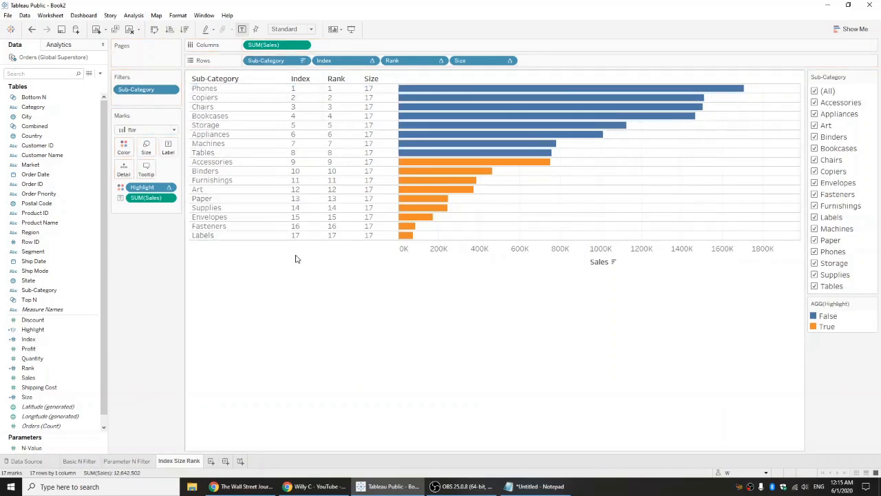
{"action": "mouse_move", "coordinate": [305, 76]}
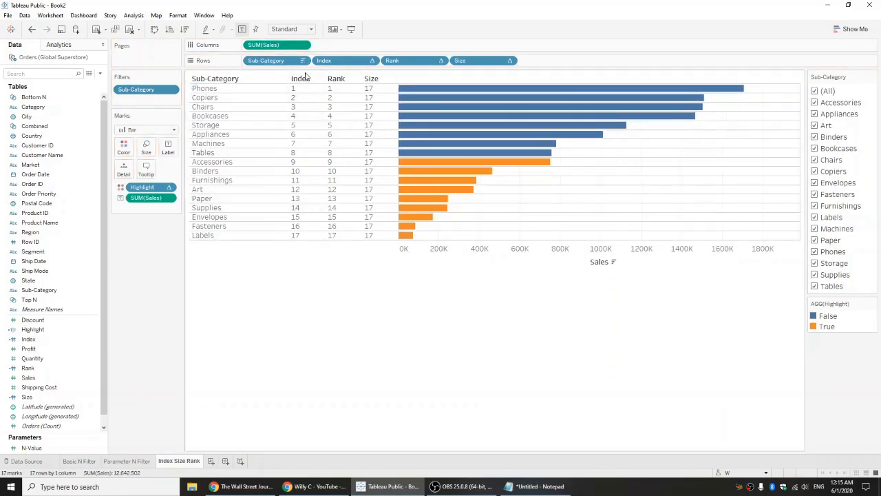
Recheck (All) in the Sub-Category filter card to restore all 17 sub-categories
{"action": "left_click", "coordinate": [136, 91]}
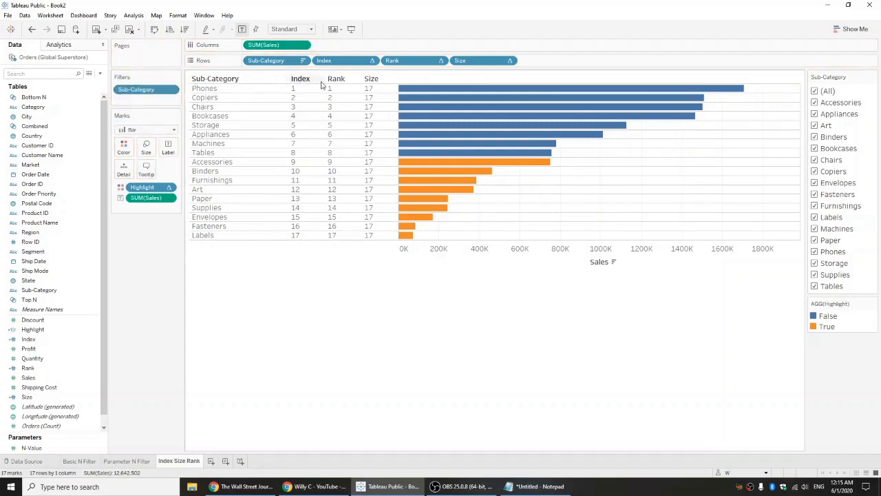
{"action": "mouse_move", "coordinate": [308, 76]}
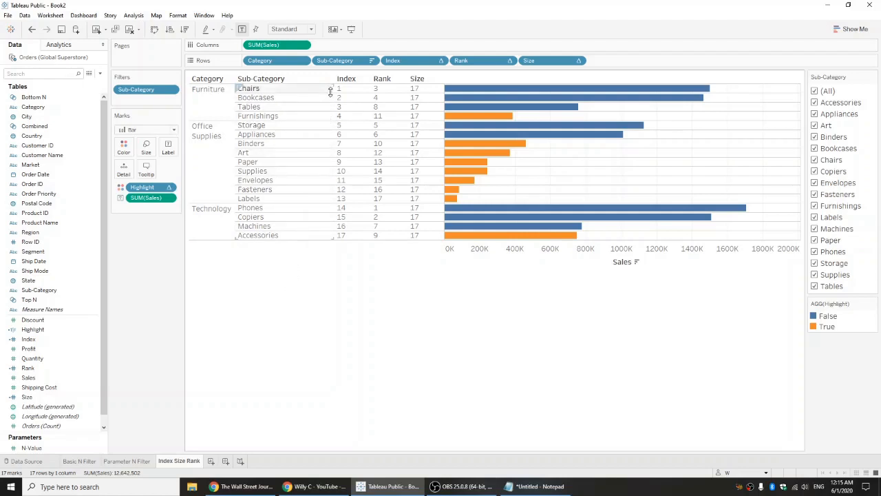
{"action": "mouse_move", "coordinate": [320, 107]}
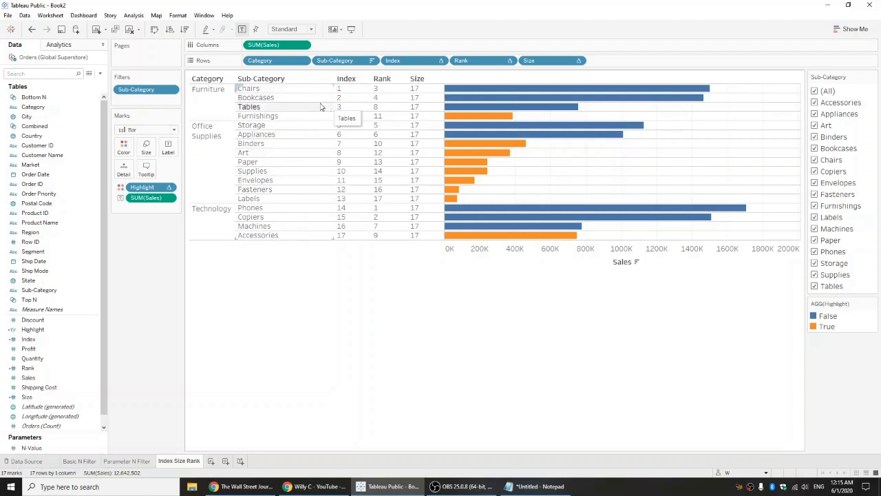
{"action": "mouse_move", "coordinate": [295, 92]}
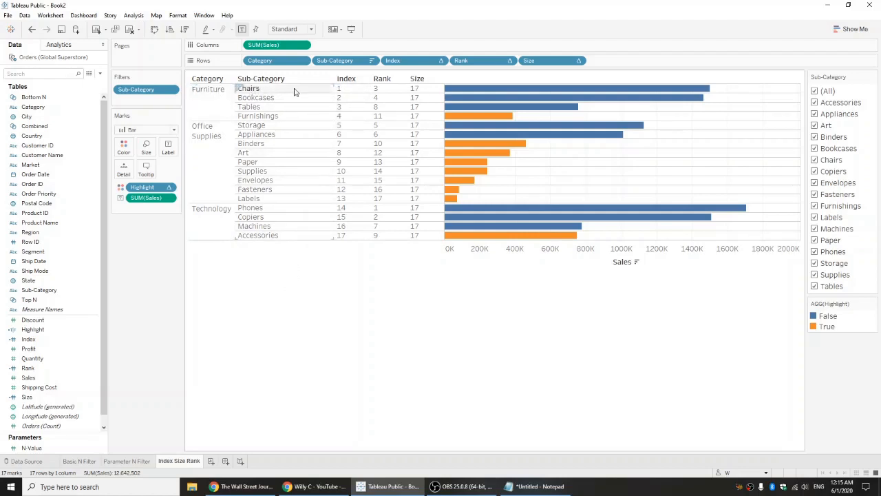
{"action": "mouse_move", "coordinate": [317, 97]}
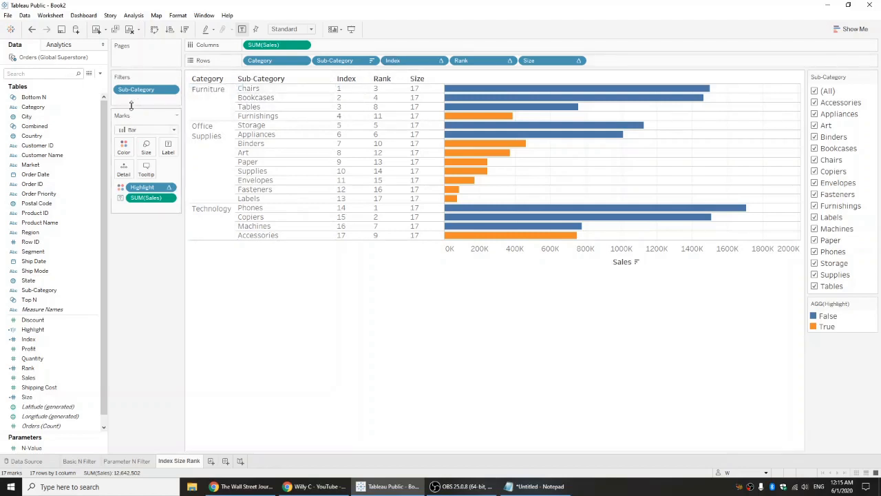
{"action": "mouse_move", "coordinate": [394, 61]}
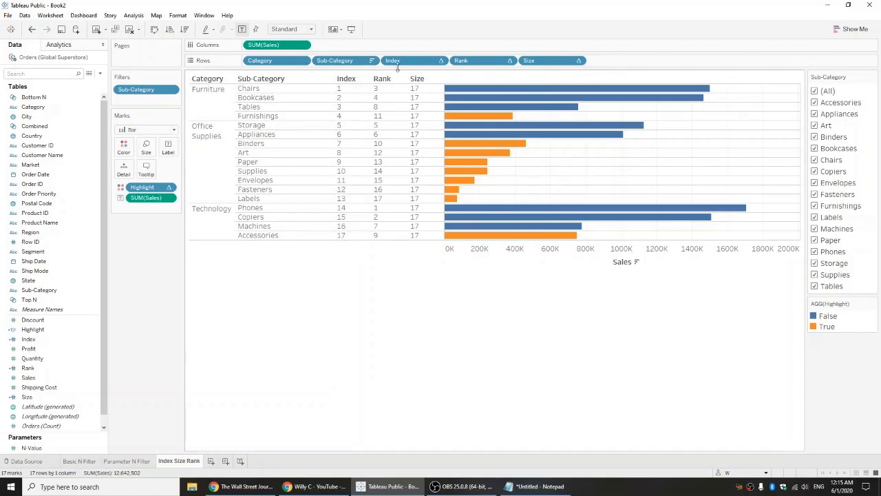
{"action": "mouse_move", "coordinate": [392, 60]}
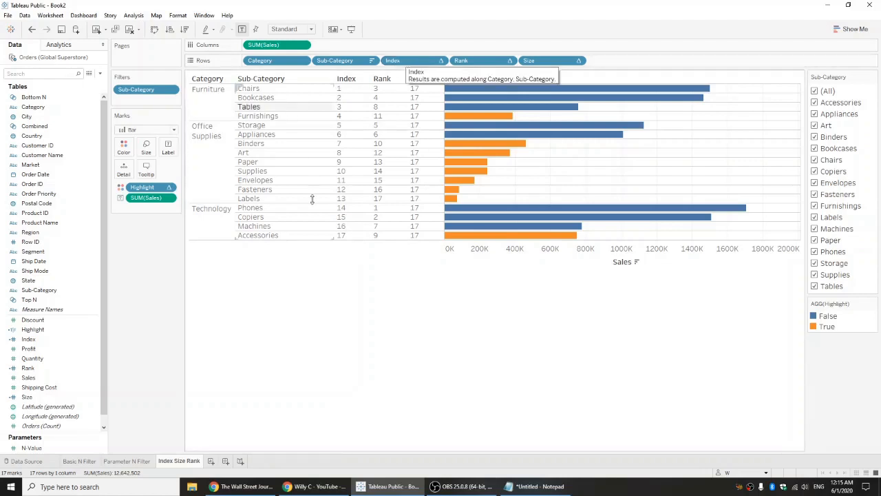
{"action": "mouse_move", "coordinate": [413, 60]}
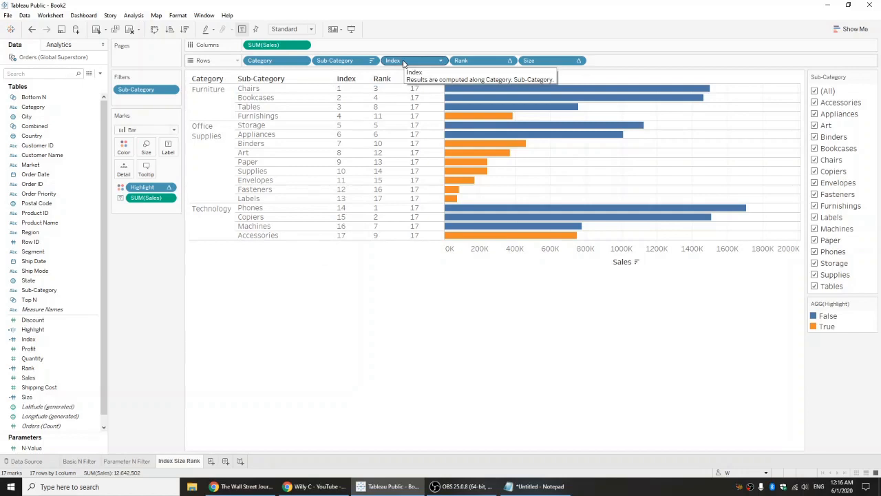
{"action": "mouse_move", "coordinate": [331, 96]}
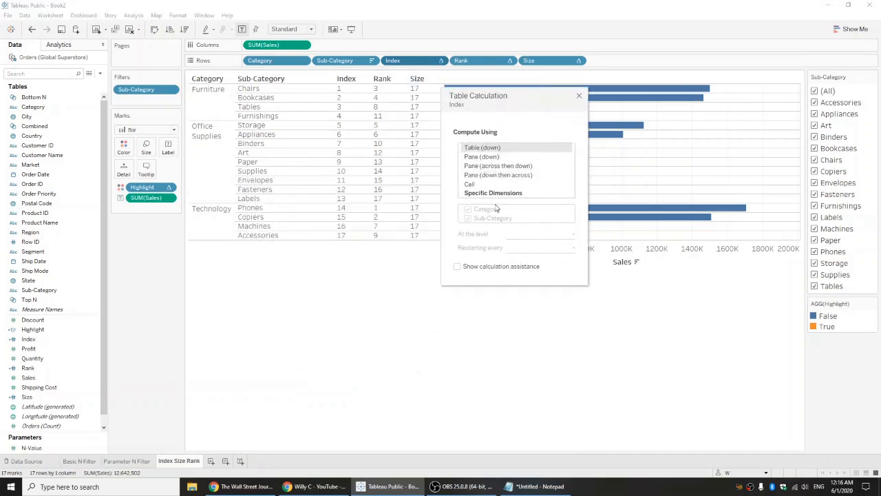
Compute Index using specific dimensions, restarting every Category
{"action": "left_click", "coordinate": [493, 193]}
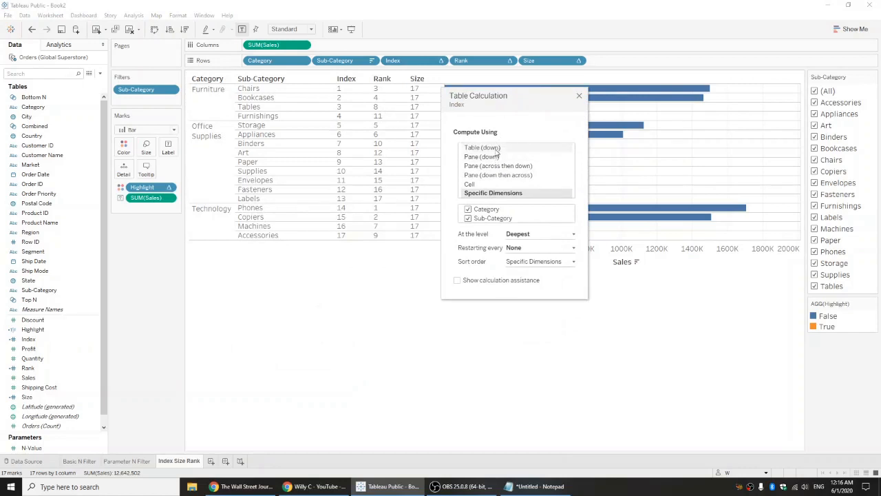
{"action": "mouse_move", "coordinate": [502, 177]}
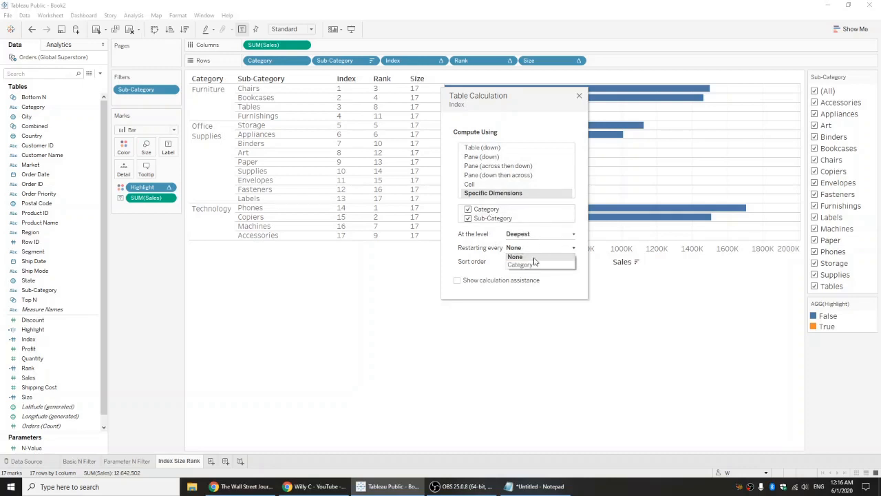
{"action": "left_click", "coordinate": [519, 265]}
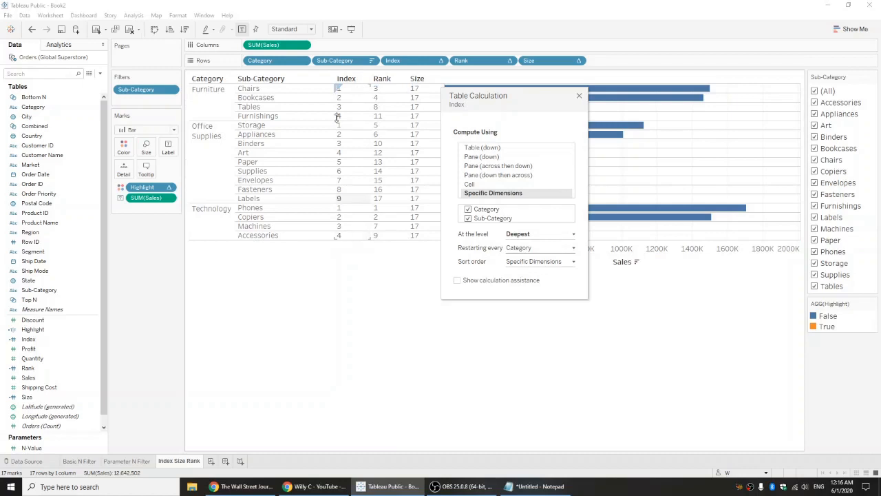
{"action": "mouse_move", "coordinate": [319, 91]}
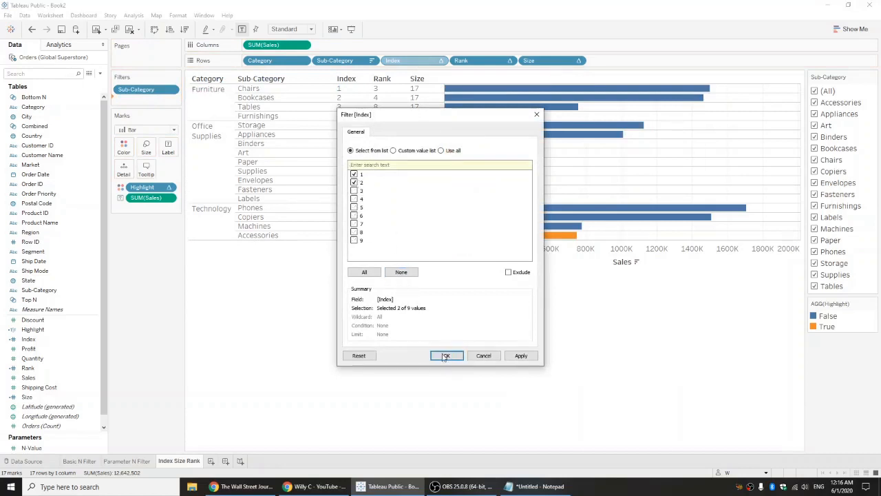
Filter Index to keep only values 1 and 2
{"action": "left_click", "coordinate": [446, 355]}
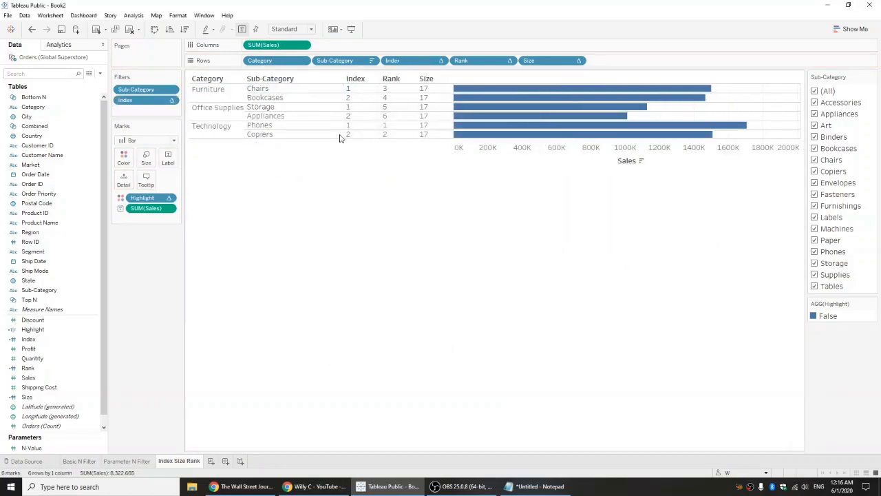
{"action": "mouse_move", "coordinate": [547, 116]}
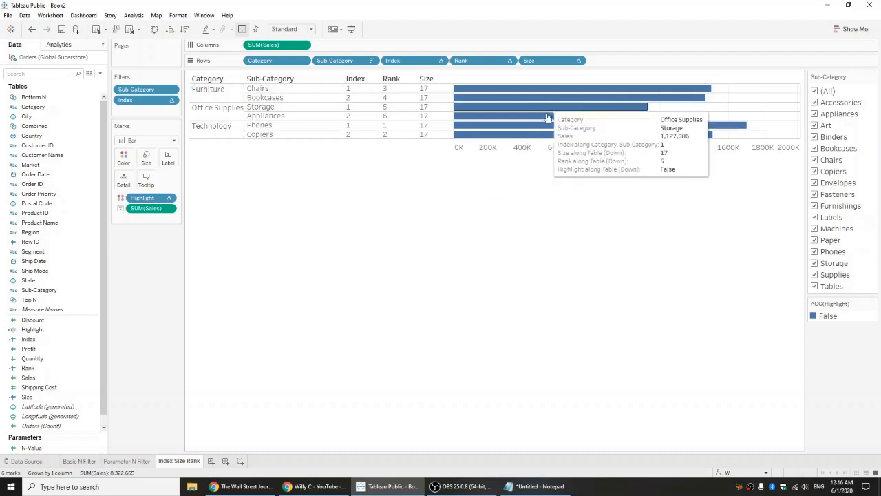
{"action": "mouse_move", "coordinate": [576, 119]}
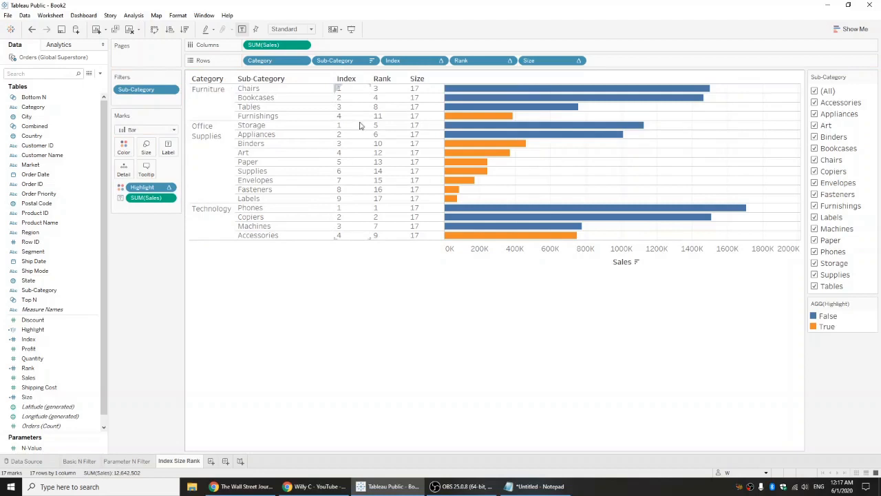
Set the Index calculation to compute down the whole table (Table down)
{"action": "left_click", "coordinate": [414, 60]}
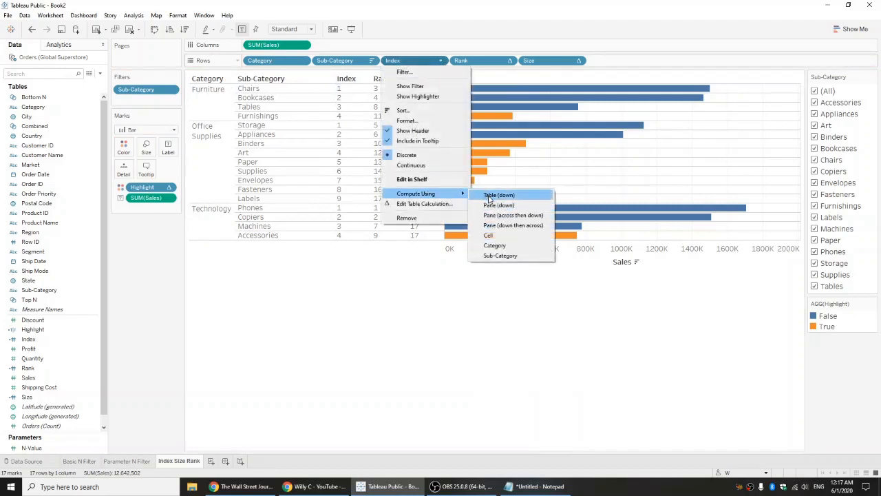
{"action": "left_click", "coordinate": [499, 195]}
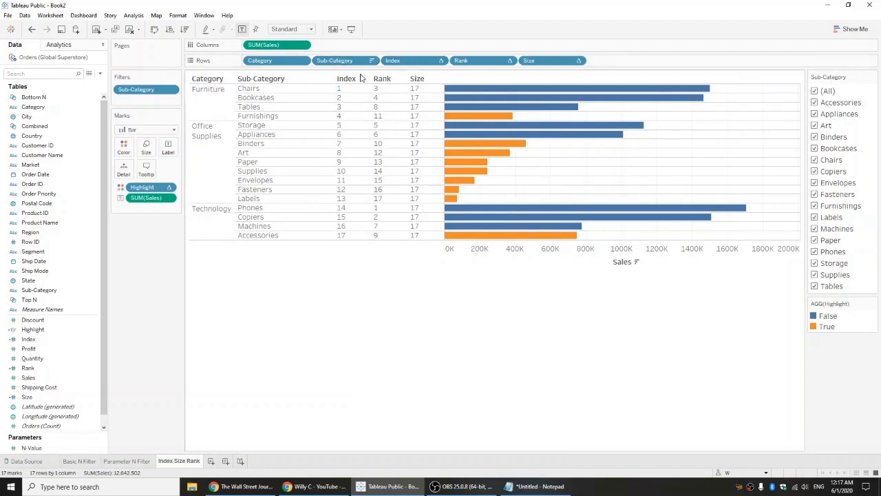
{"action": "mouse_move", "coordinate": [361, 202]}
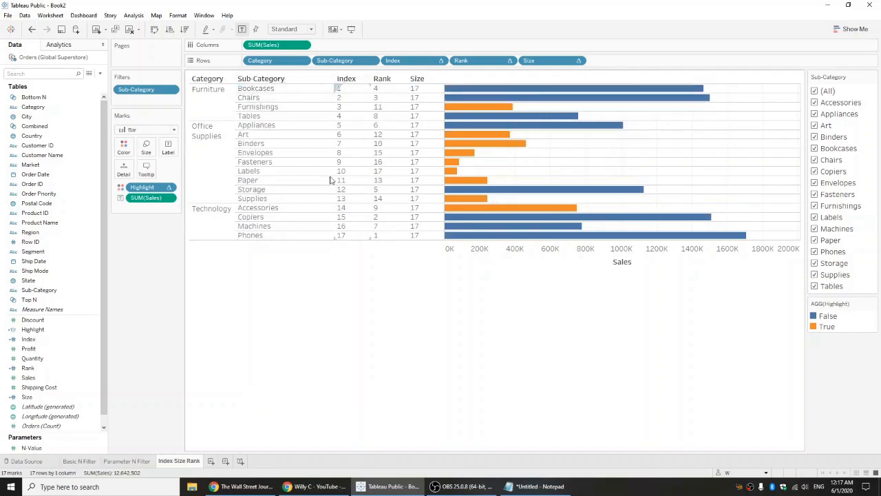
{"action": "mouse_move", "coordinate": [343, 84]}
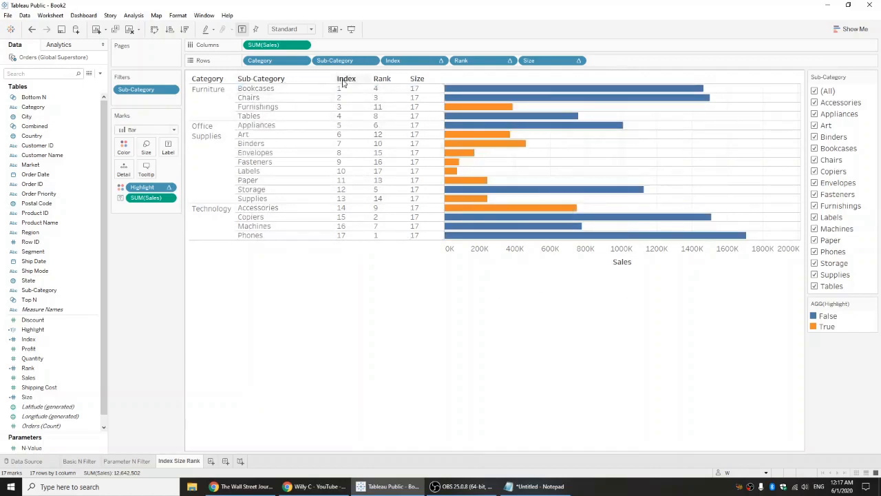